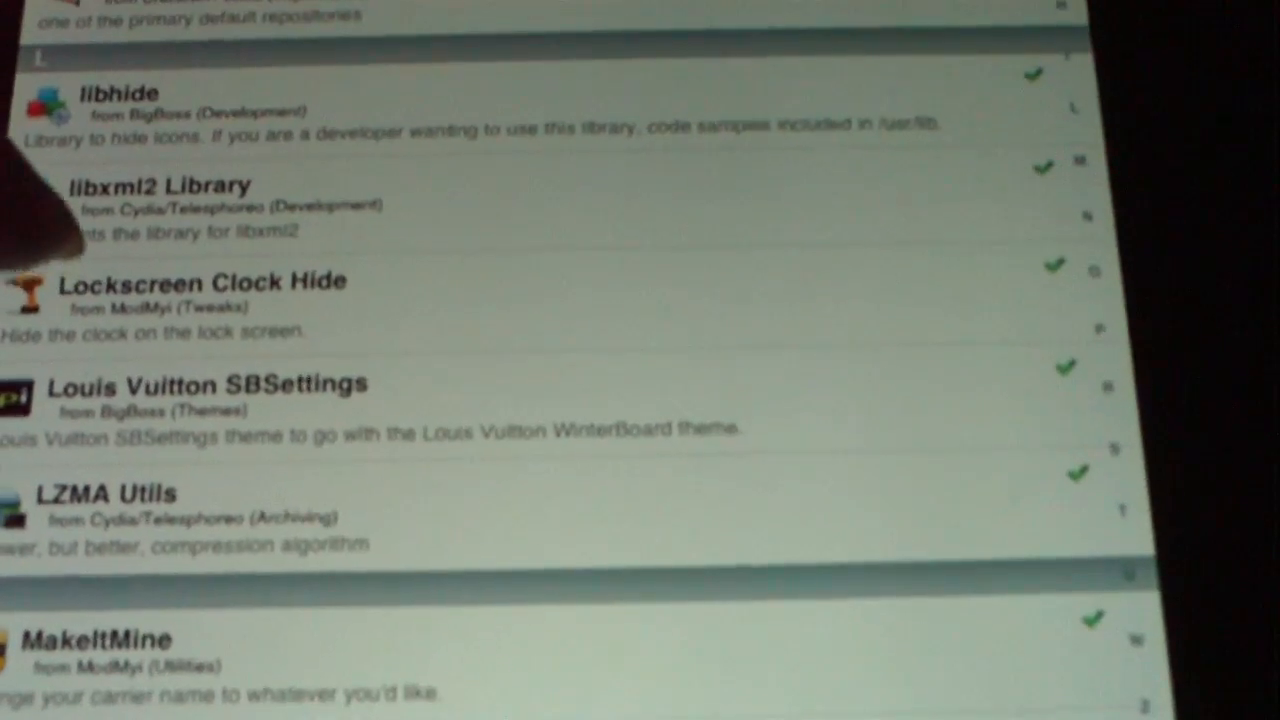
{"action": "scroll", "scroll_direction": "down", "scroll_amount": 3}
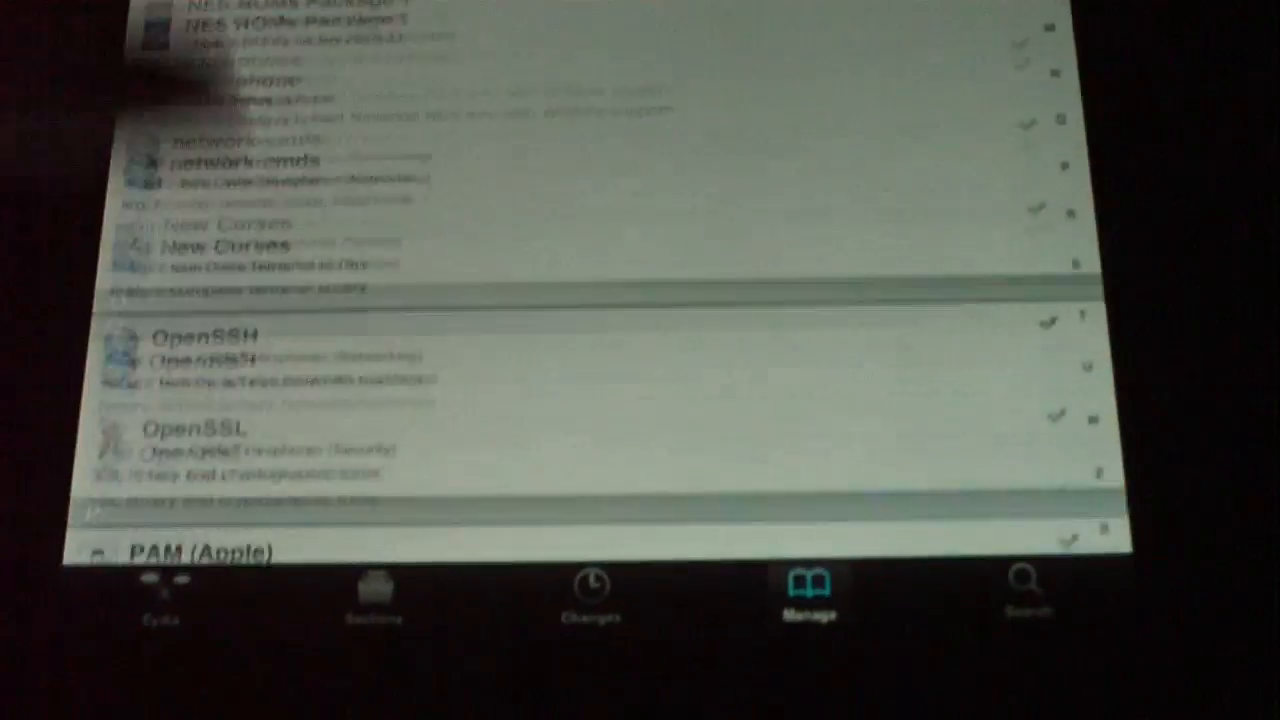
{"action": "scroll", "scroll_direction": "down", "scroll_amount": 3}
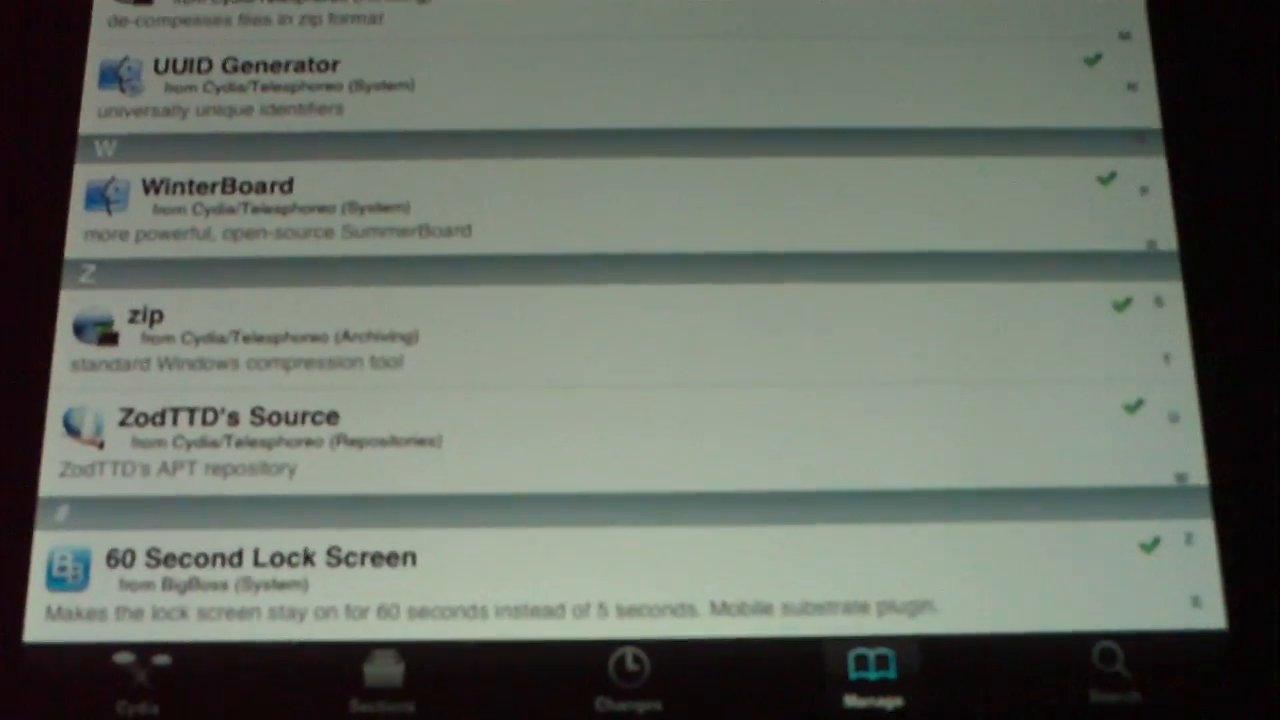